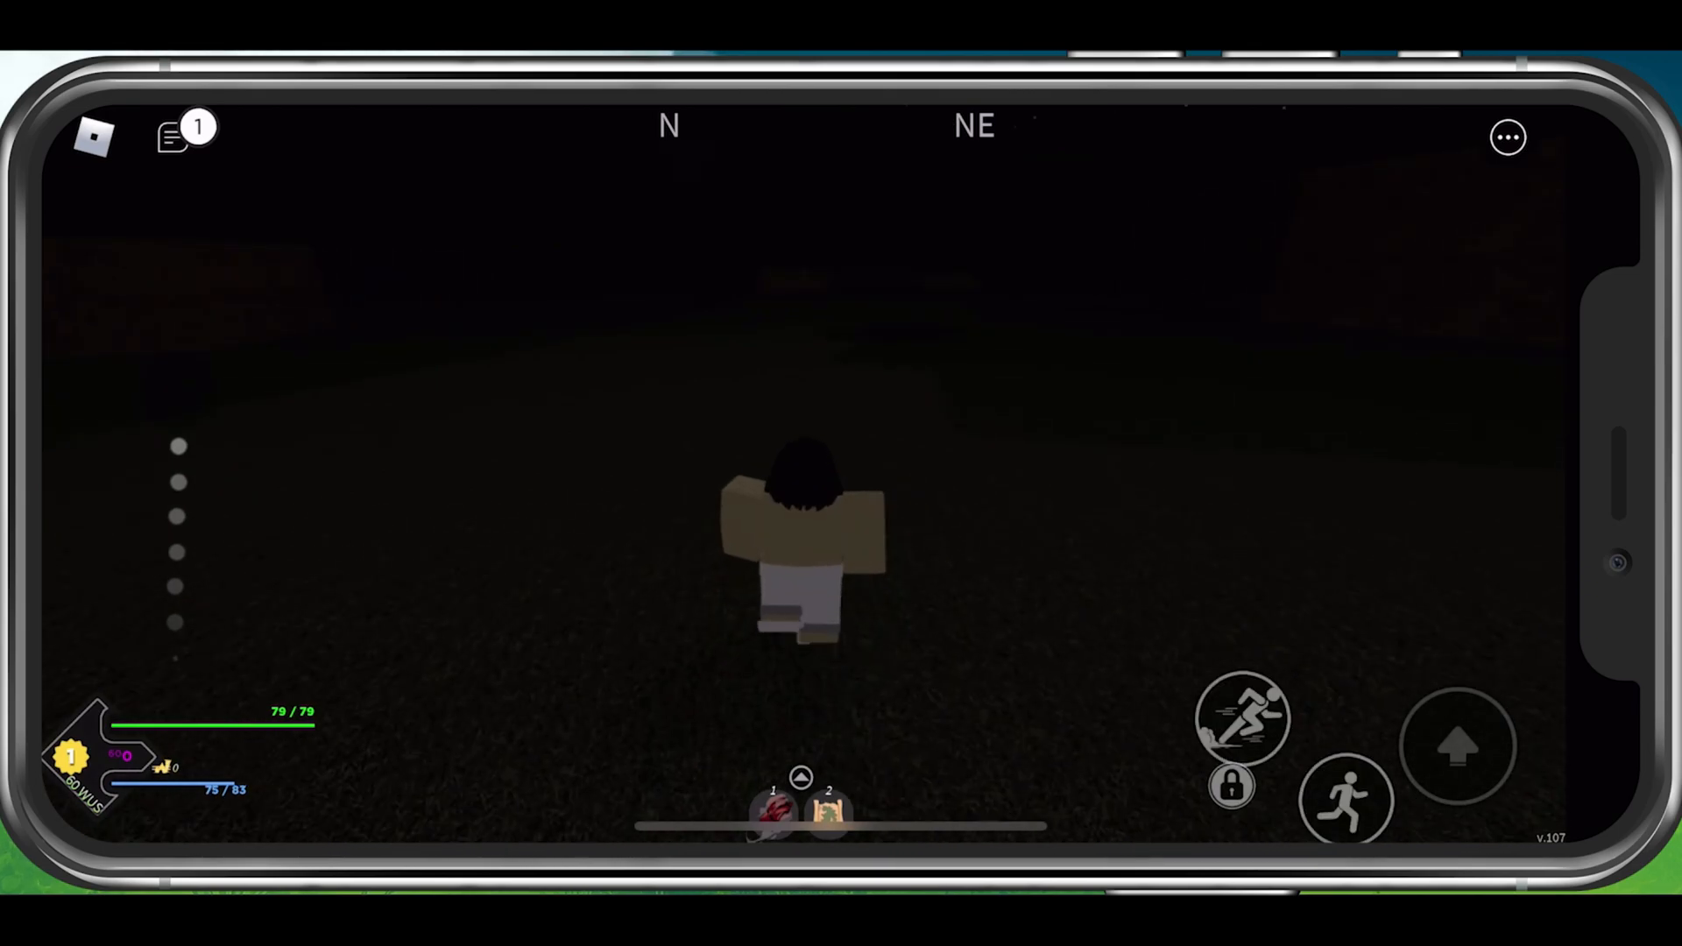
# Select the 'Type Code here!' field in the Codes menu to begin entering a code
pyautogui.click(1347, 796)
pyautogui.write('w')
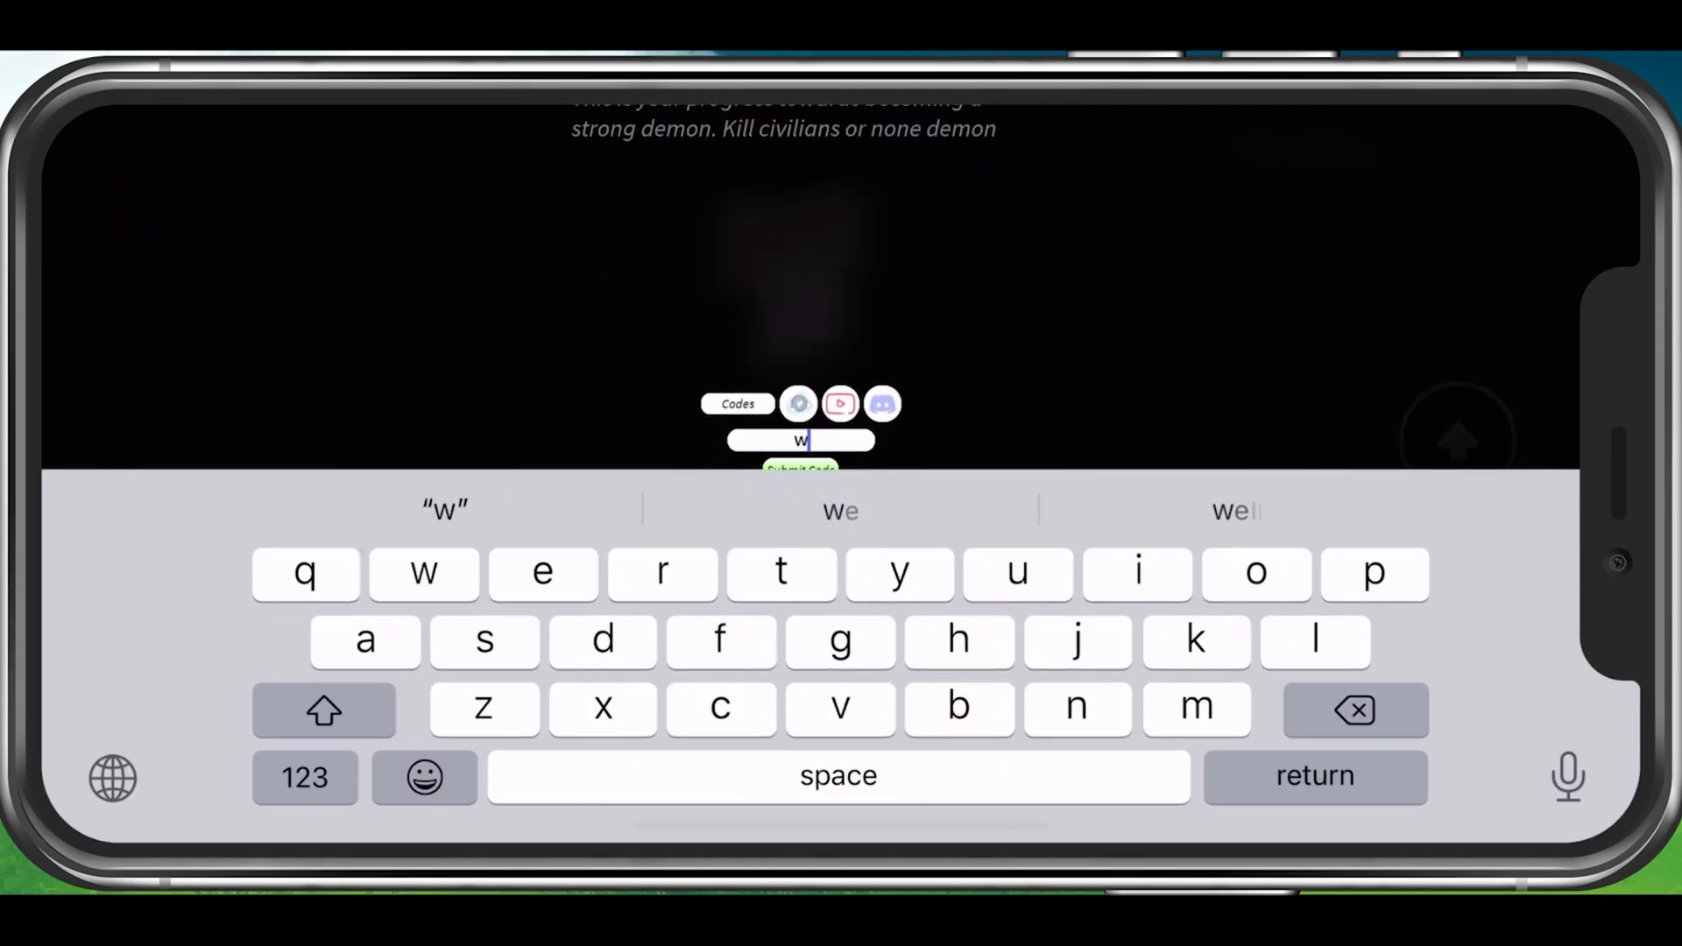
pyautogui.write('ereba')
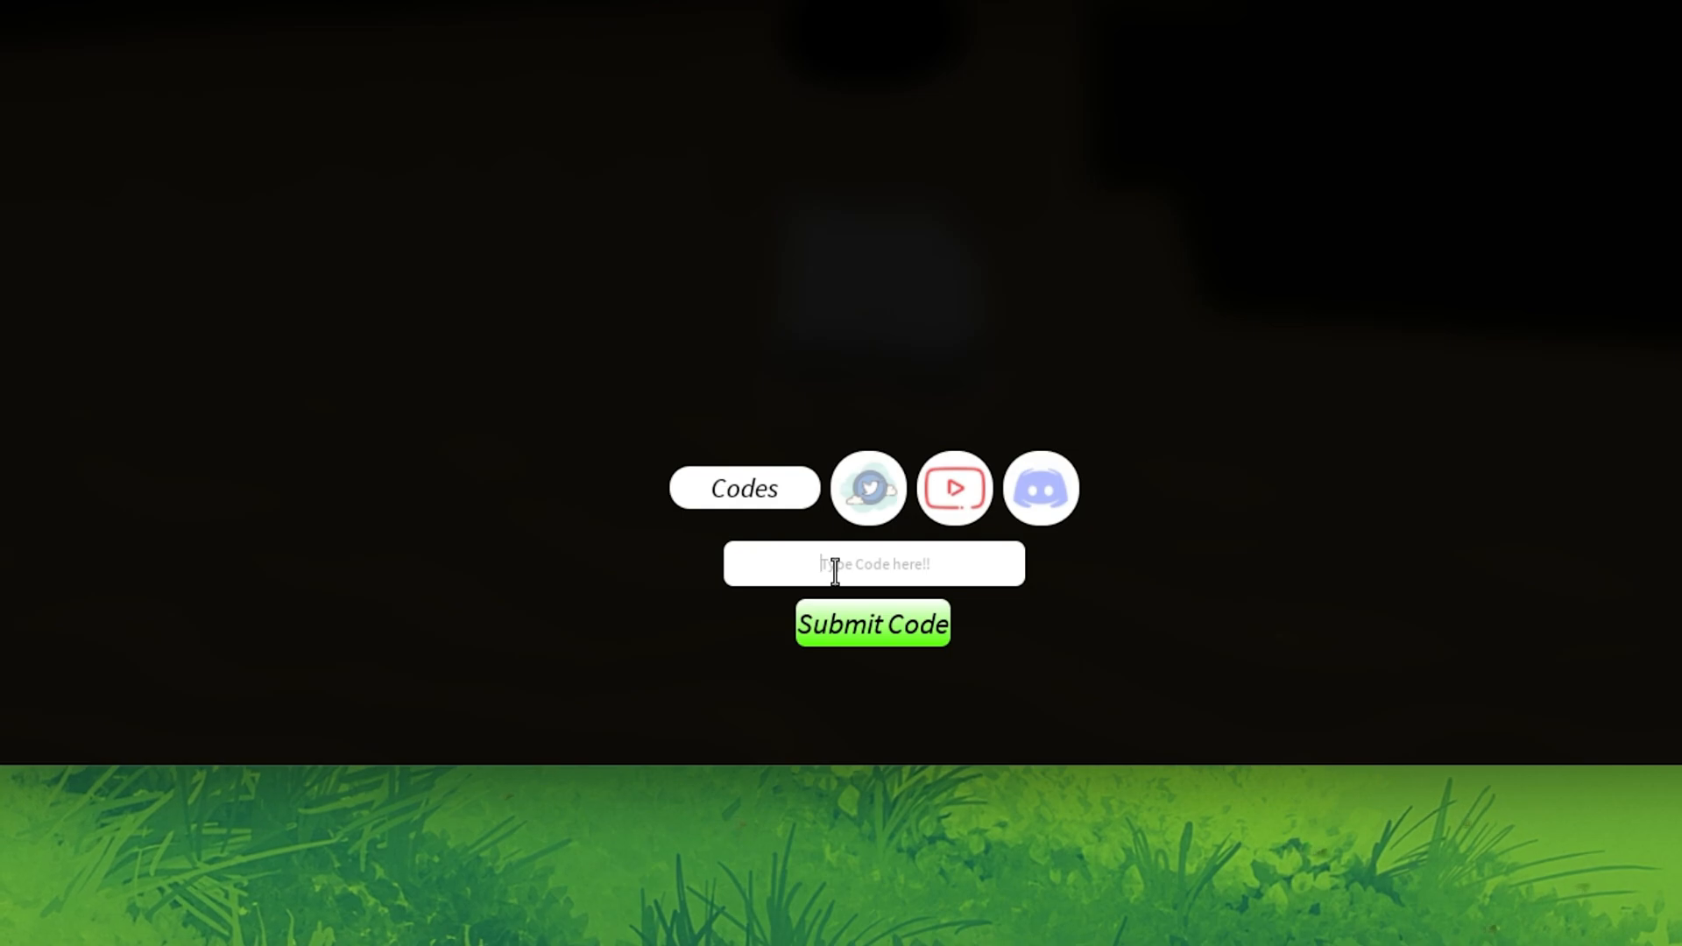
# Submit the entered promo code so the field shows 'Sent for review!'
pyautogui.click(872, 624)
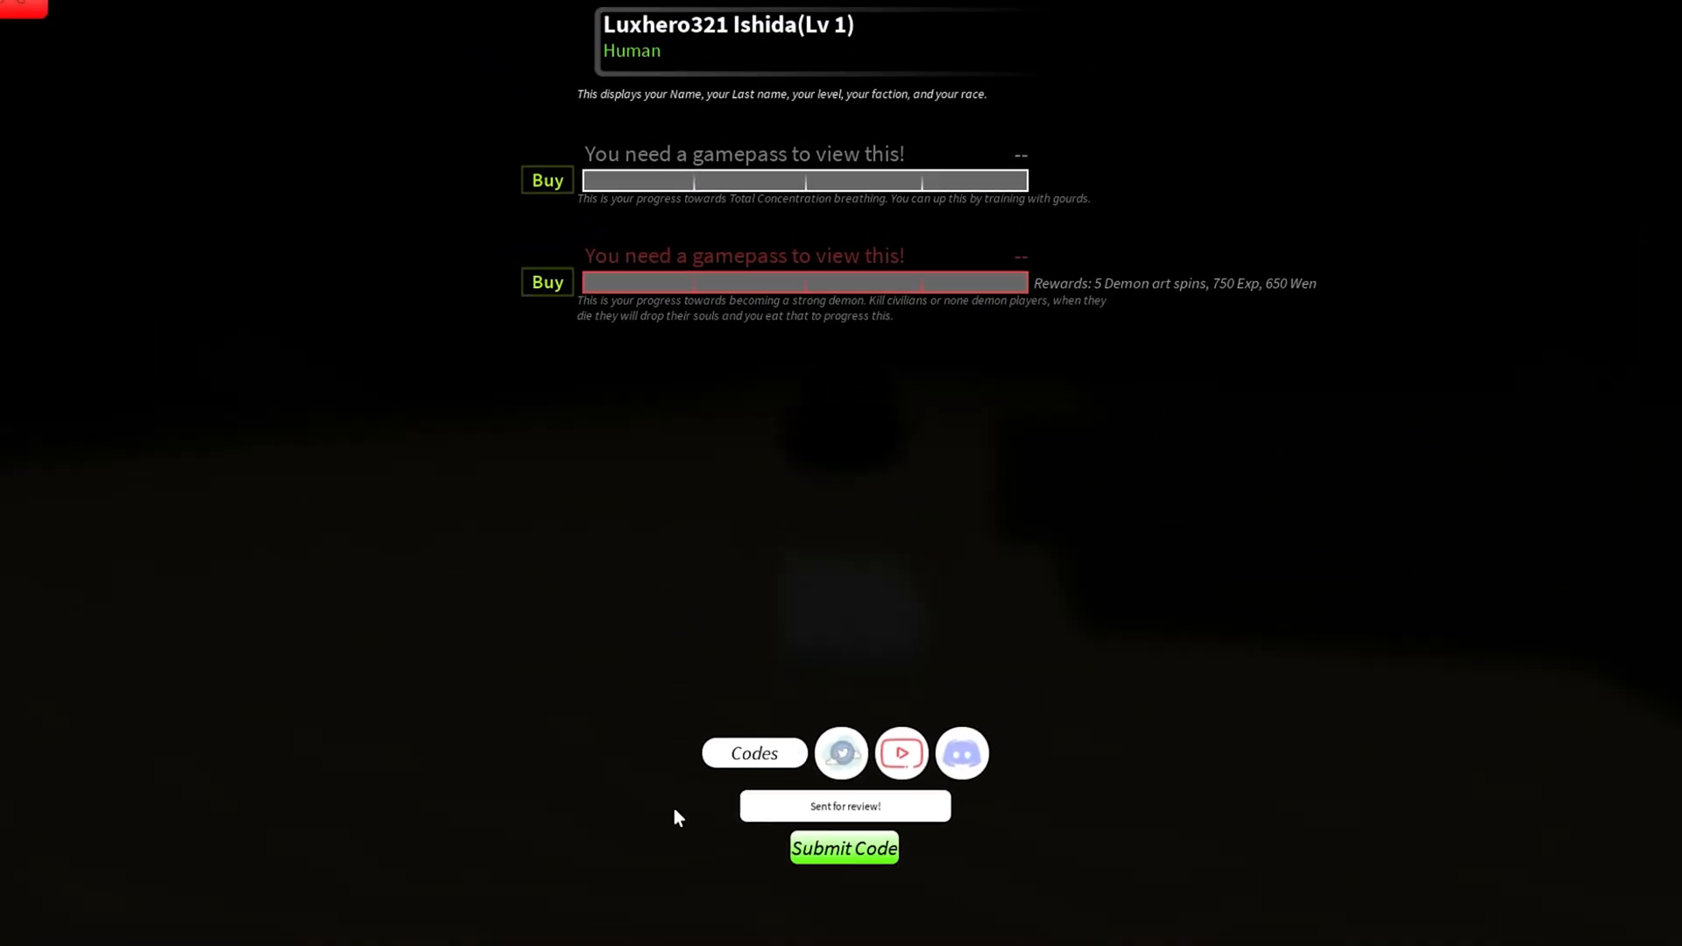